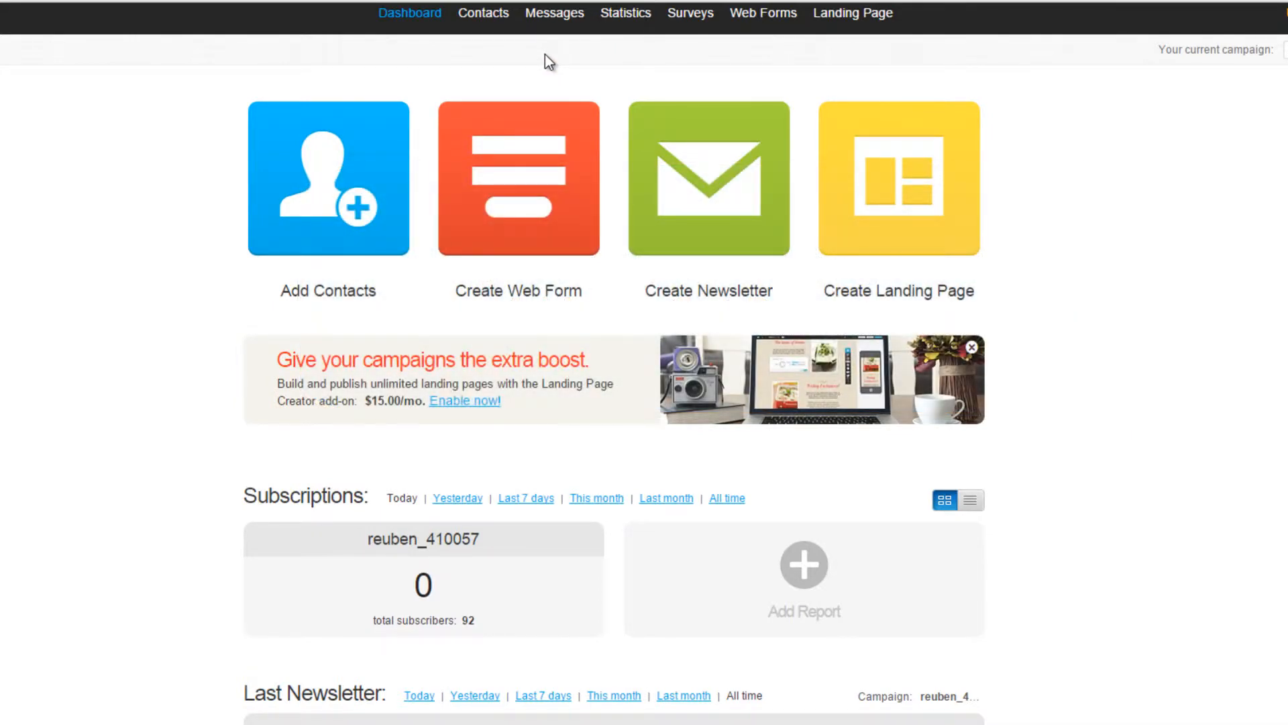
pyautogui.moveTo(144, 156)
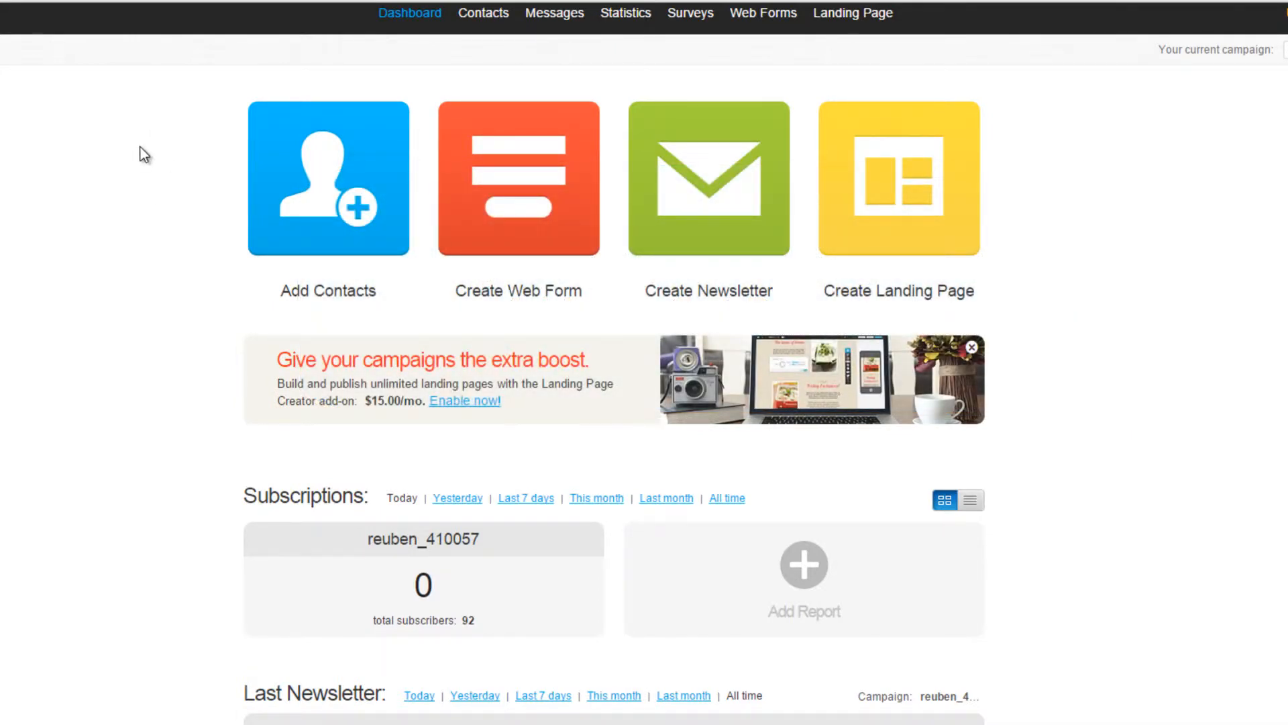
# Go from the dashboard to Contacts > Search Contacts, listing 137 contacts (24 inactive)
pyautogui.click(483, 13)
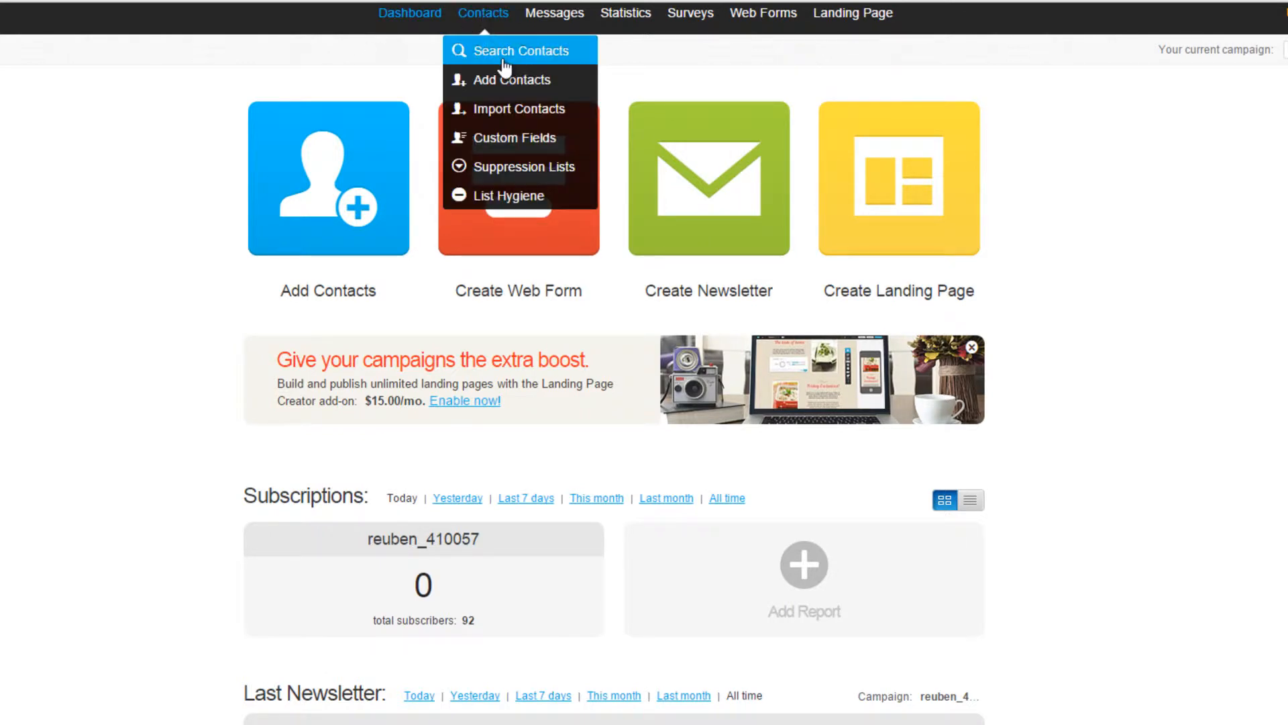
pyautogui.moveTo(504, 59)
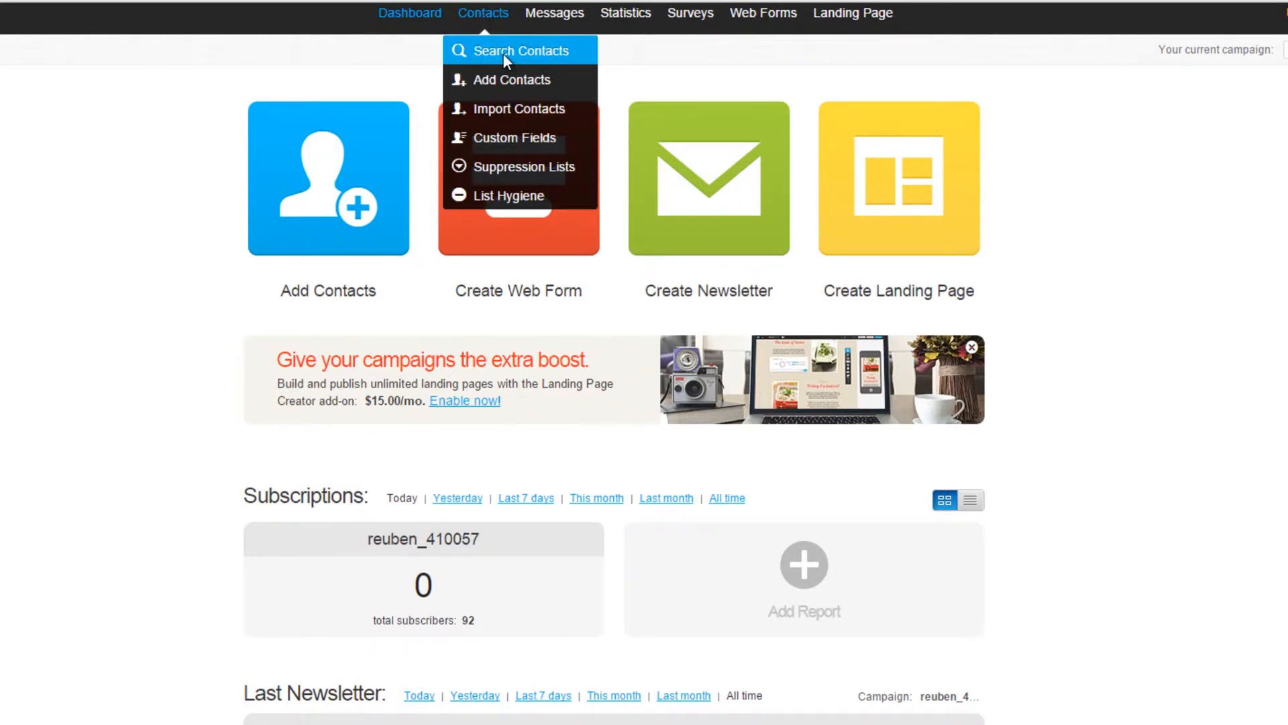
pyautogui.click(521, 51)
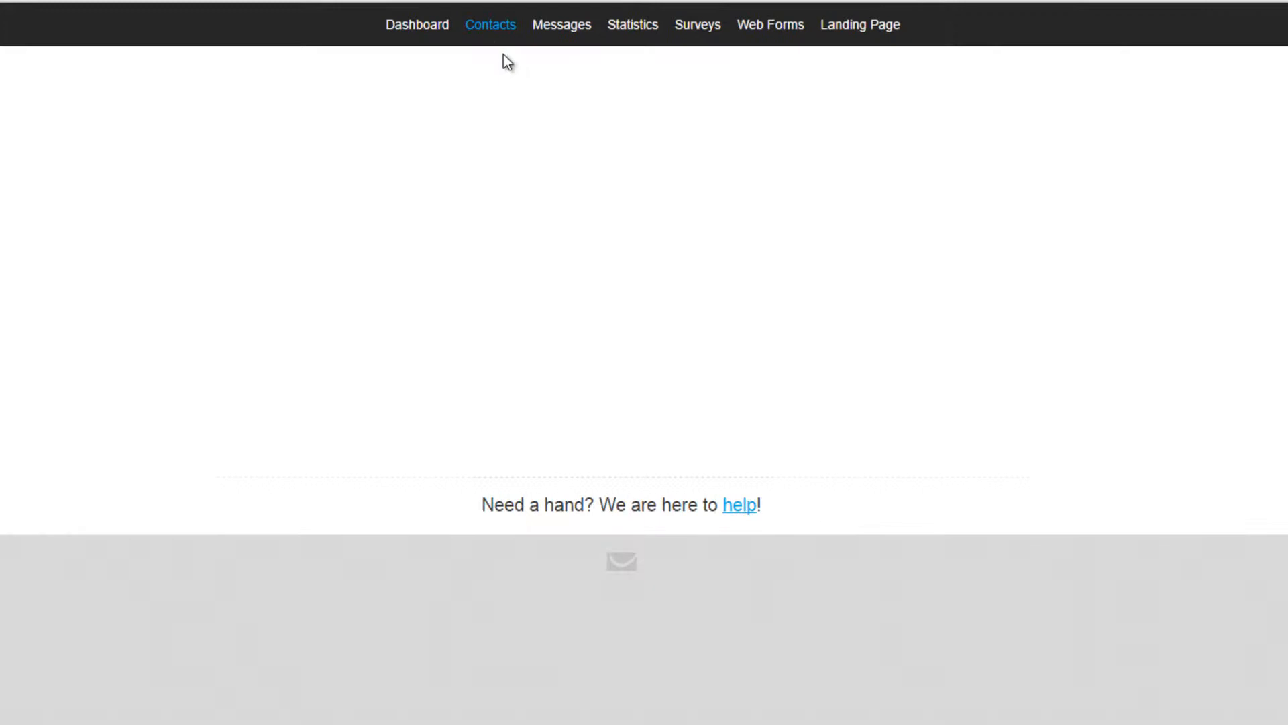
pyautogui.click(490, 25)
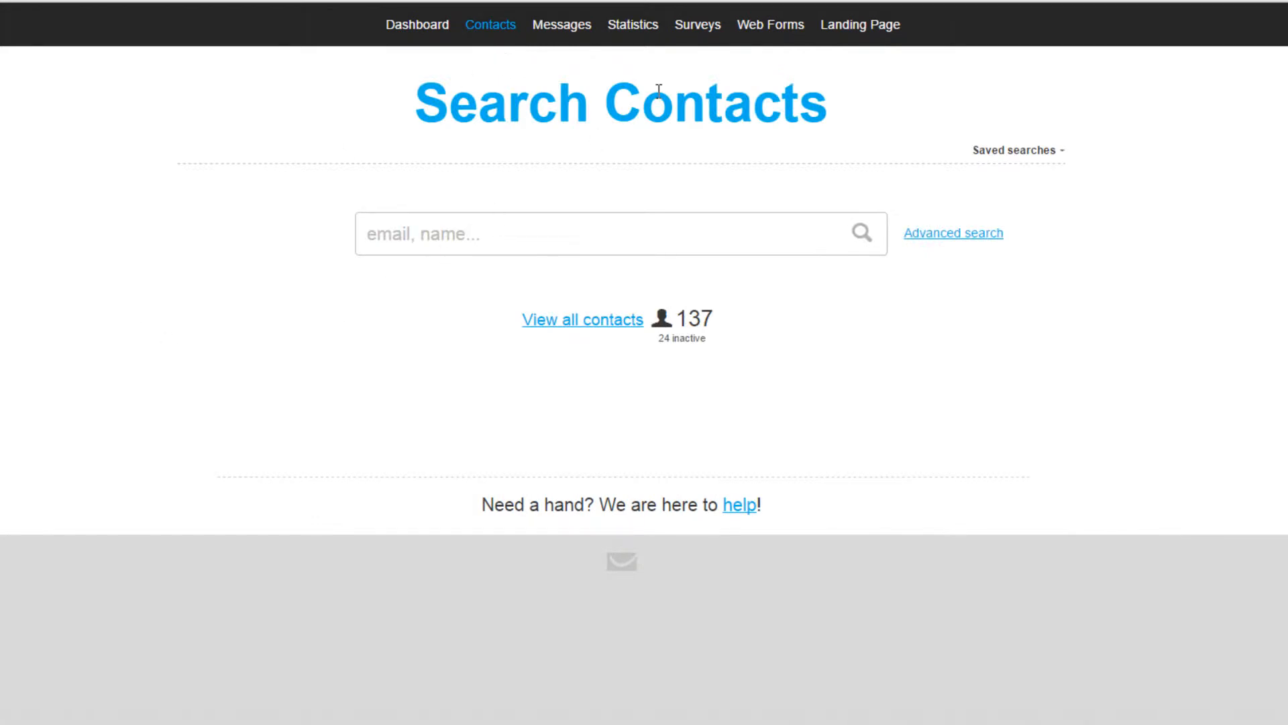
pyautogui.moveTo(582, 320)
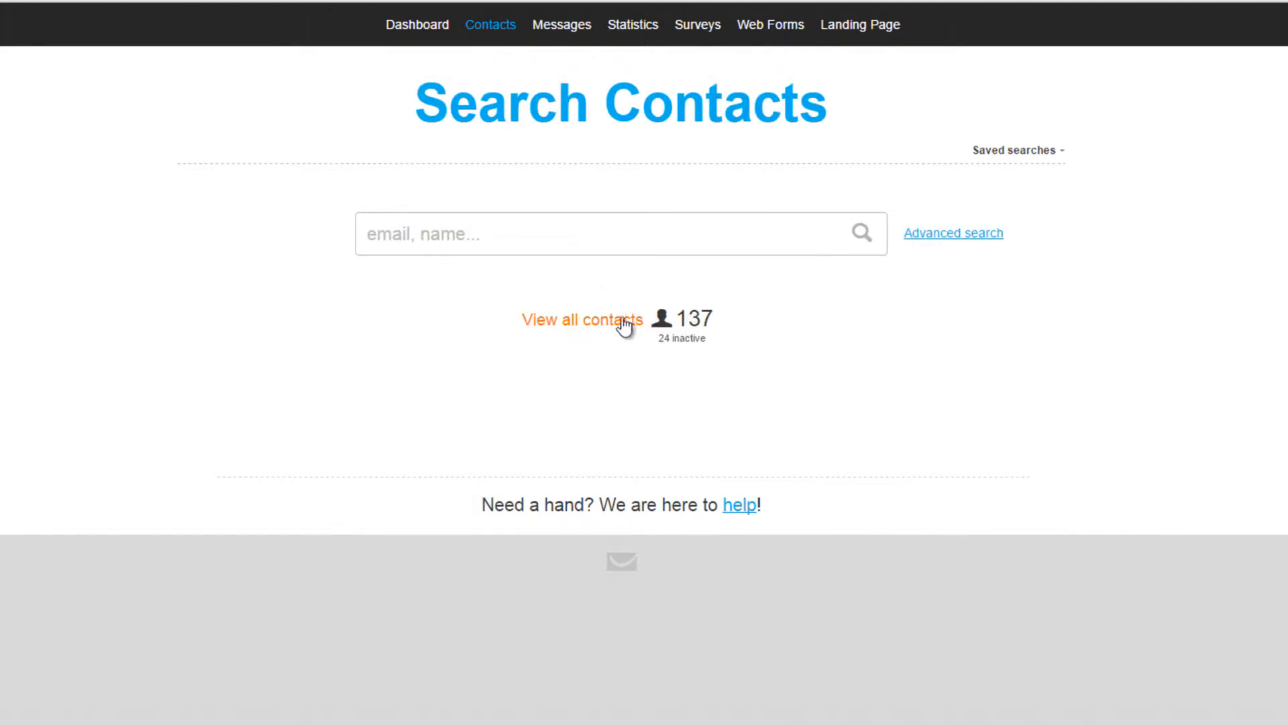
# Filter all contacts to campaign reuben_410057 subscribed in the last 7 days, returning 20 contacts
pyautogui.click(952, 233)
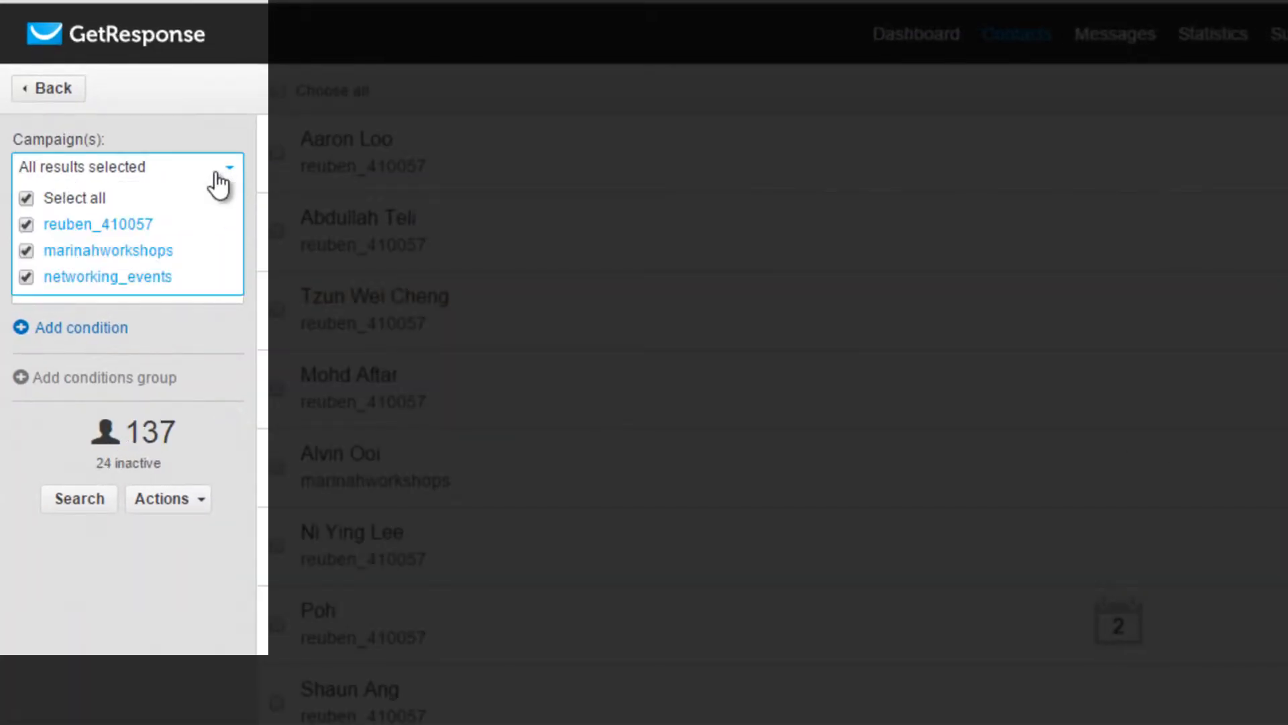
pyautogui.click(26, 199)
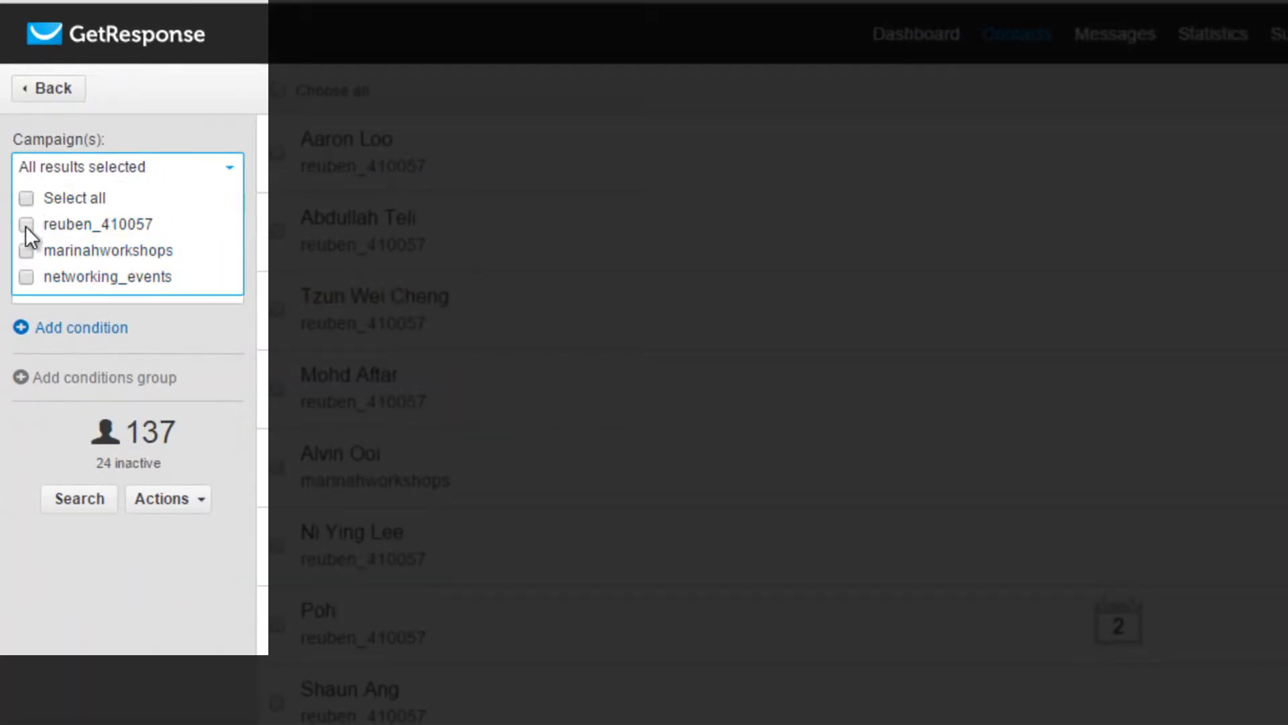
pyautogui.click(25, 224)
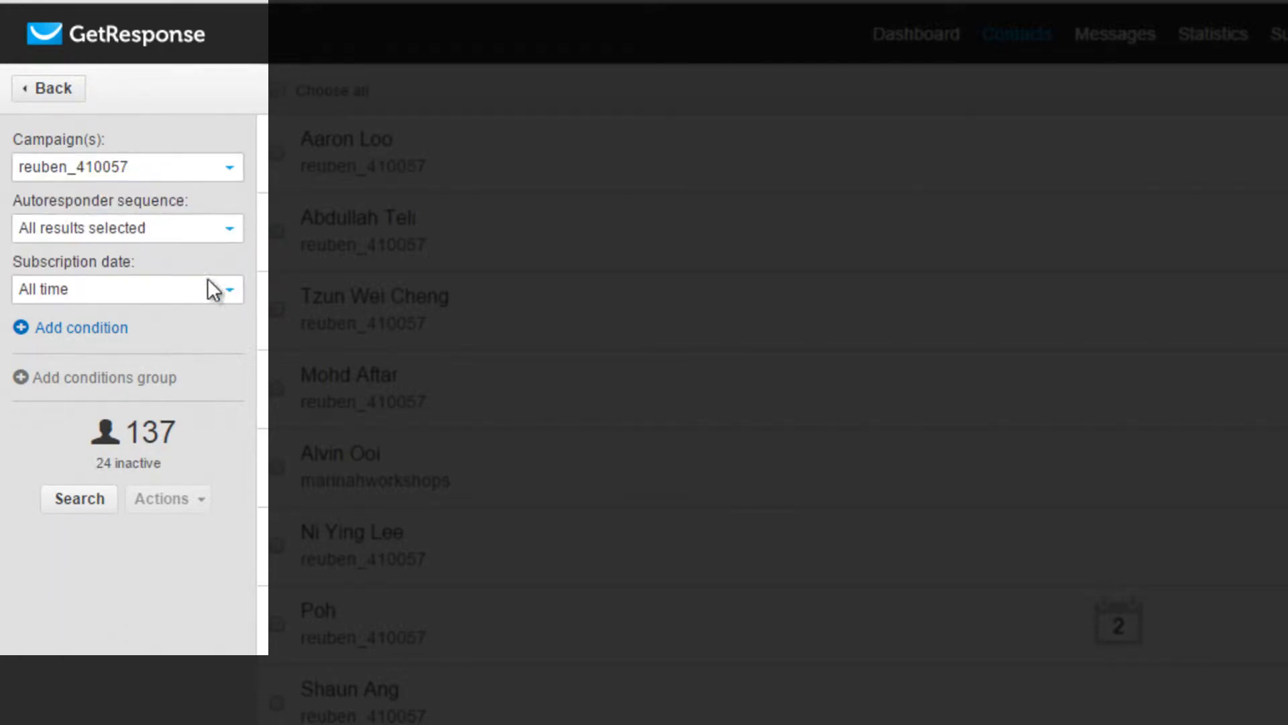
pyautogui.click(128, 289)
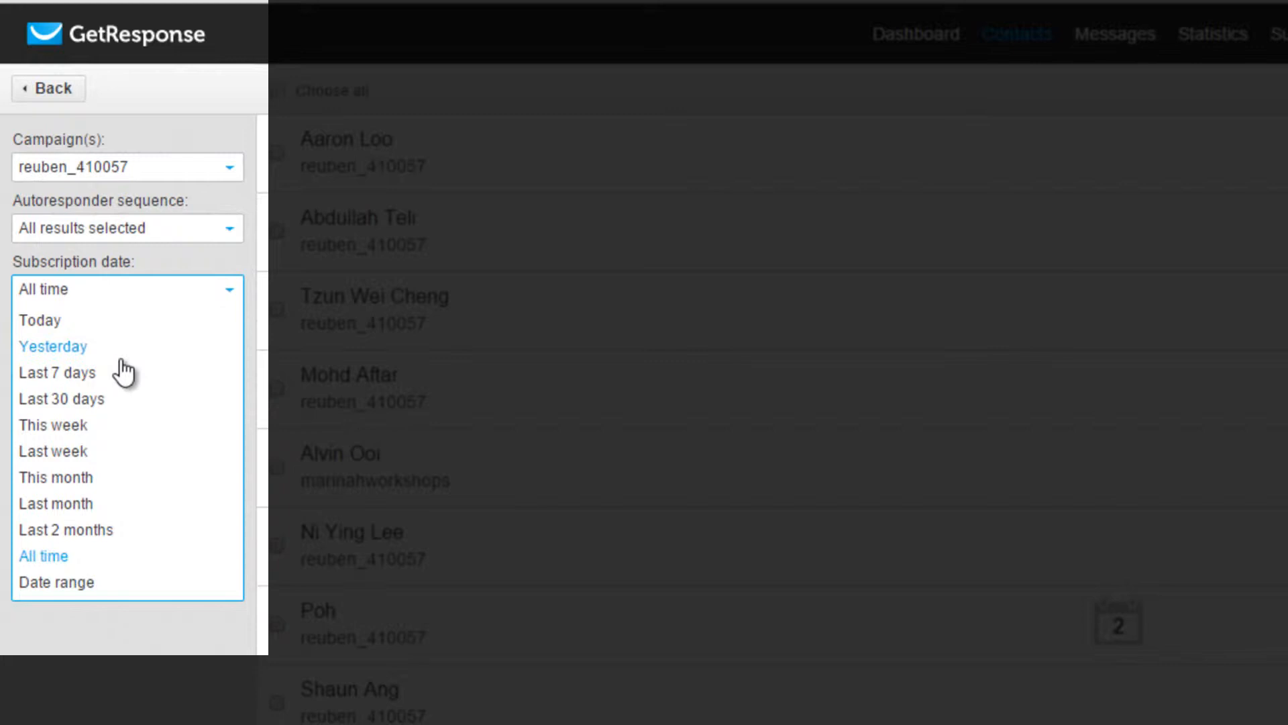
pyautogui.click(58, 372)
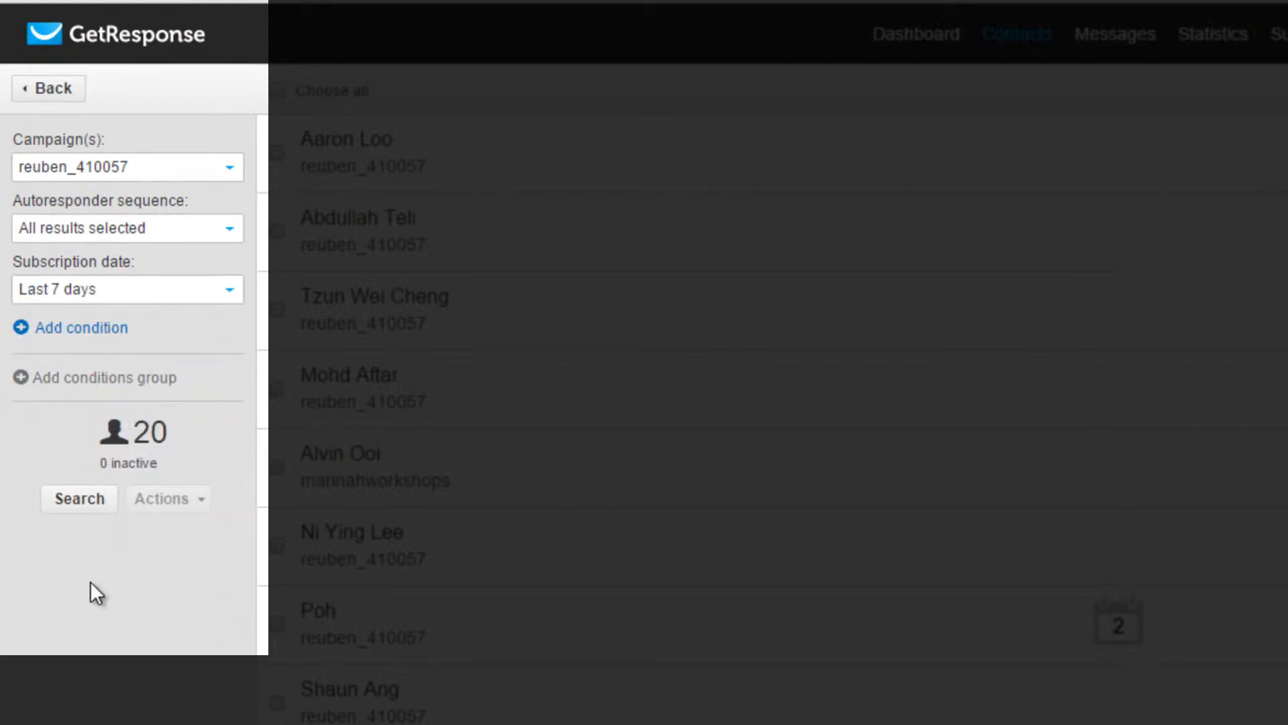
pyautogui.moveTo(143, 514)
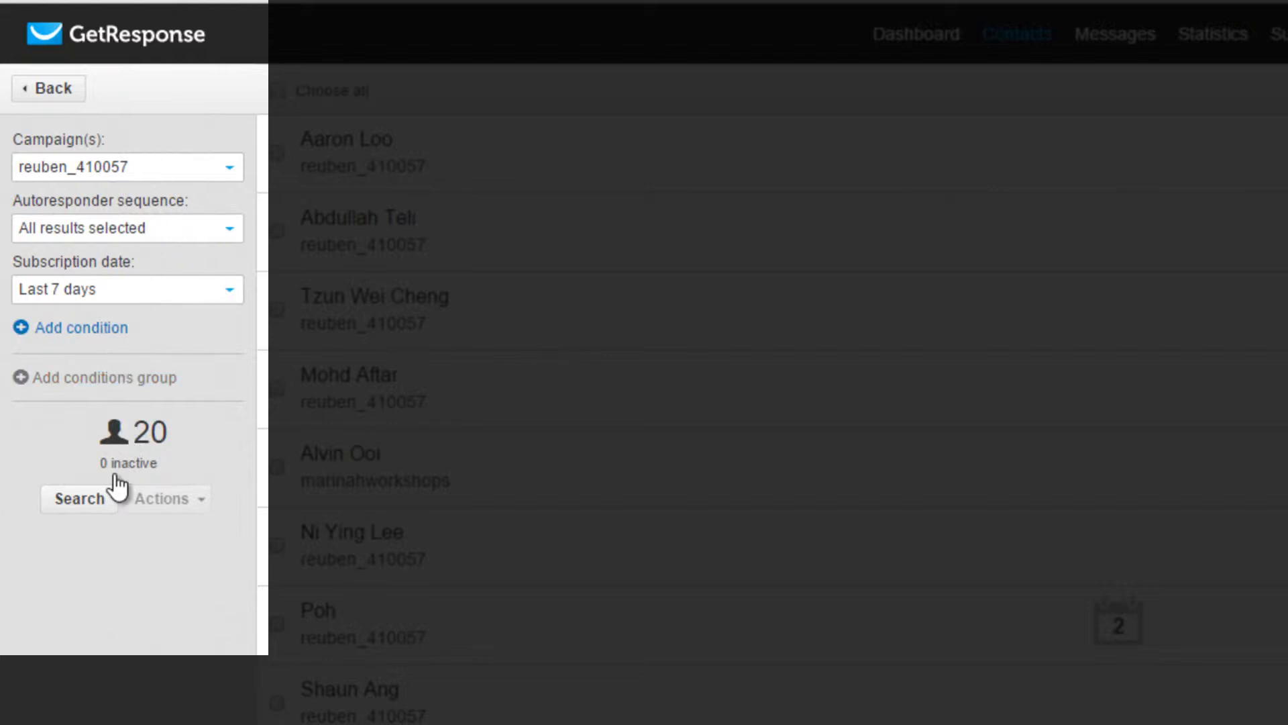
pyautogui.moveTo(79, 514)
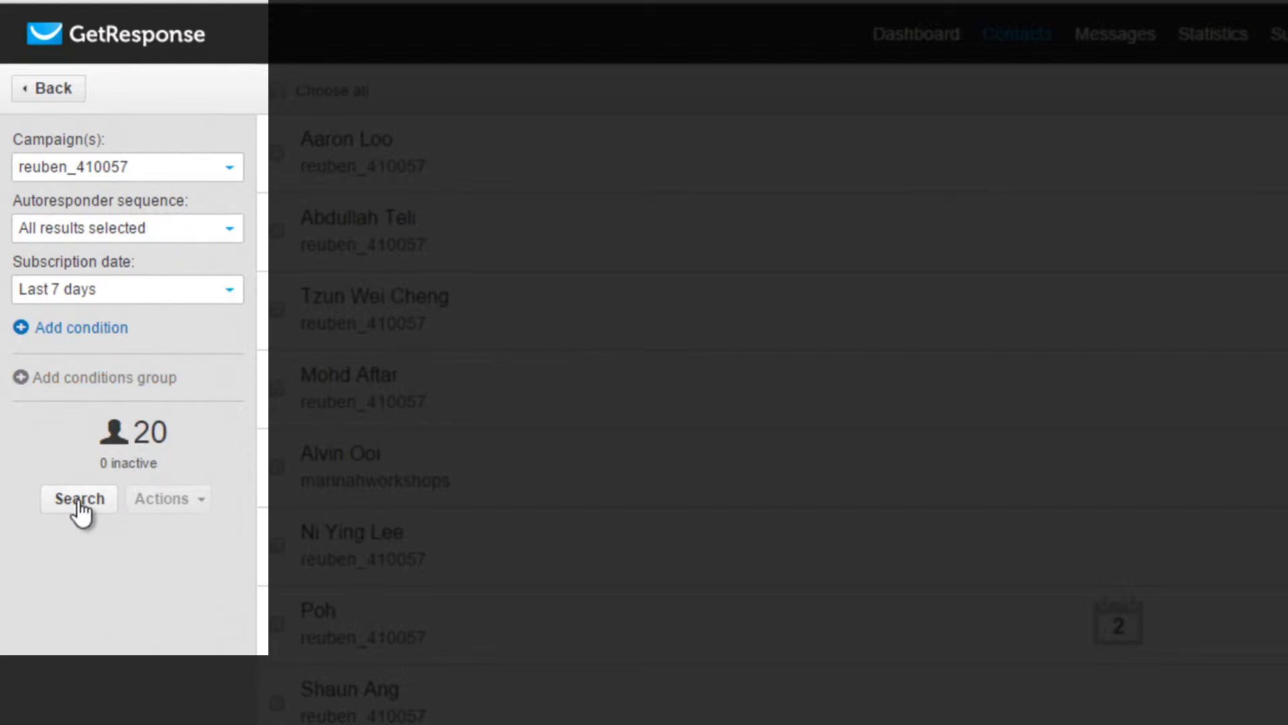
pyautogui.click(78, 498)
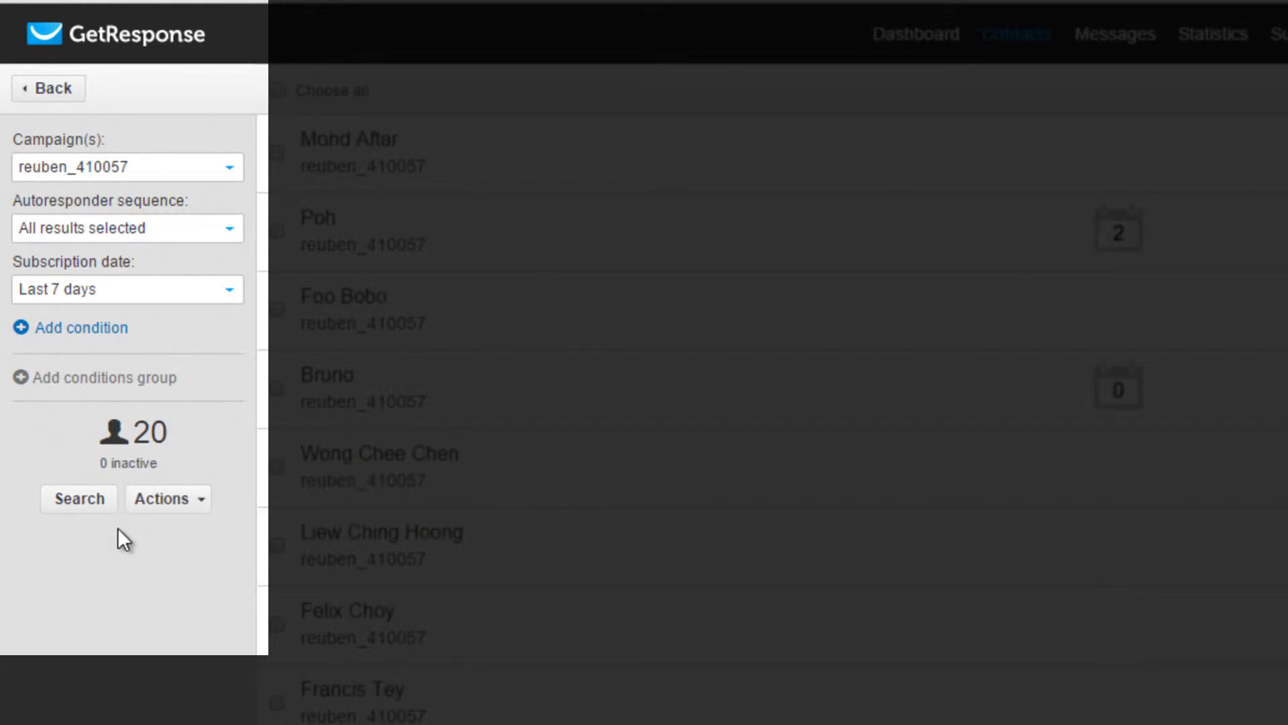
pyautogui.moveTo(460, 483)
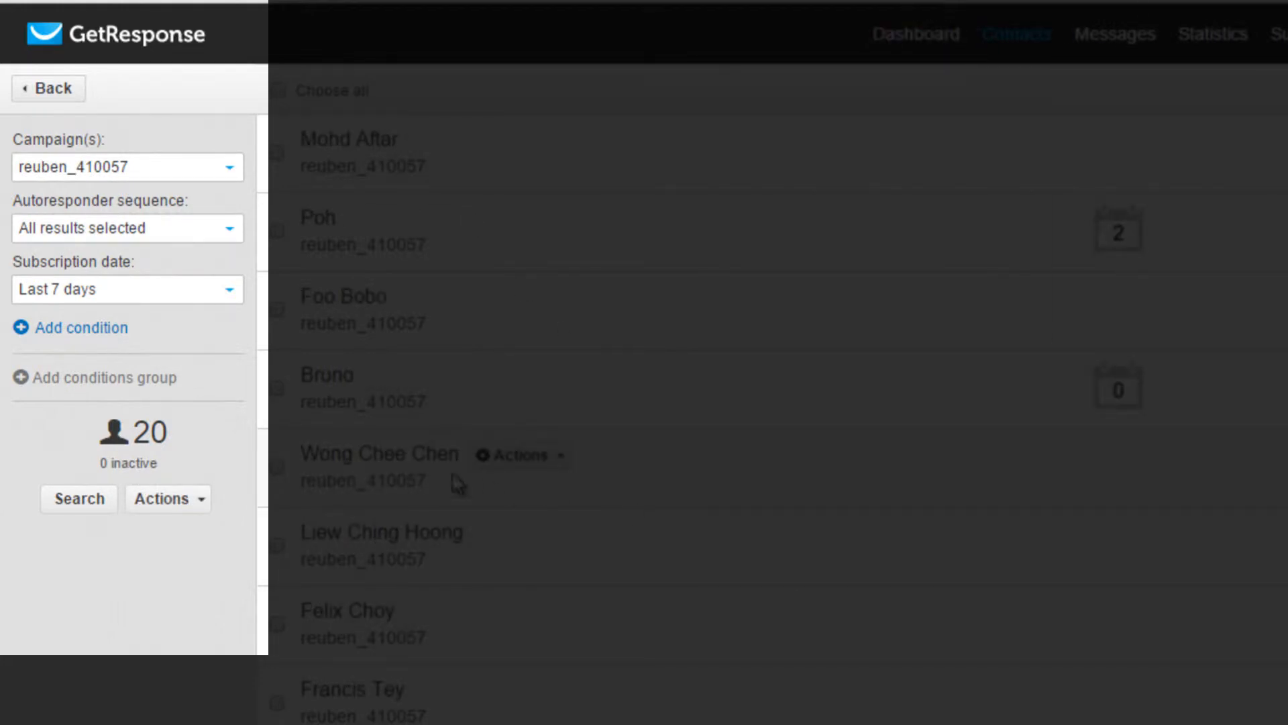
# Save the 20-contact search as 'Past Networking Event Nov'
pyautogui.click(167, 500)
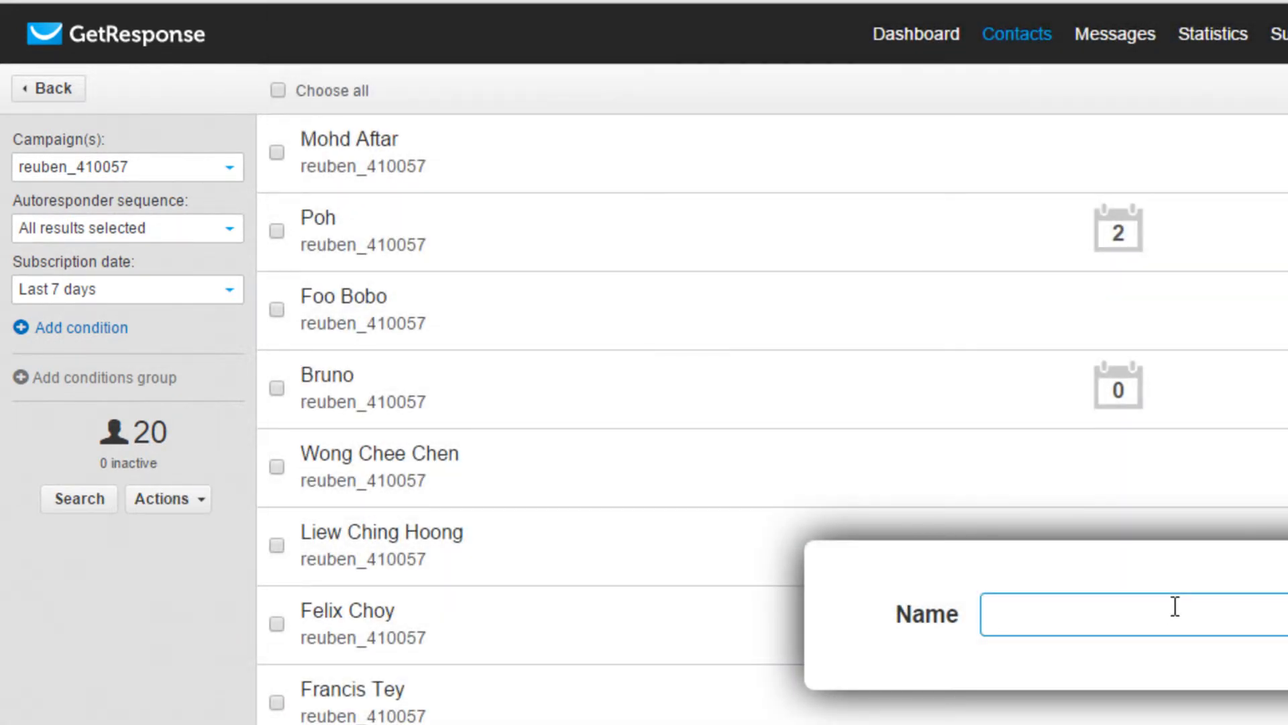
pyautogui.write('PA')
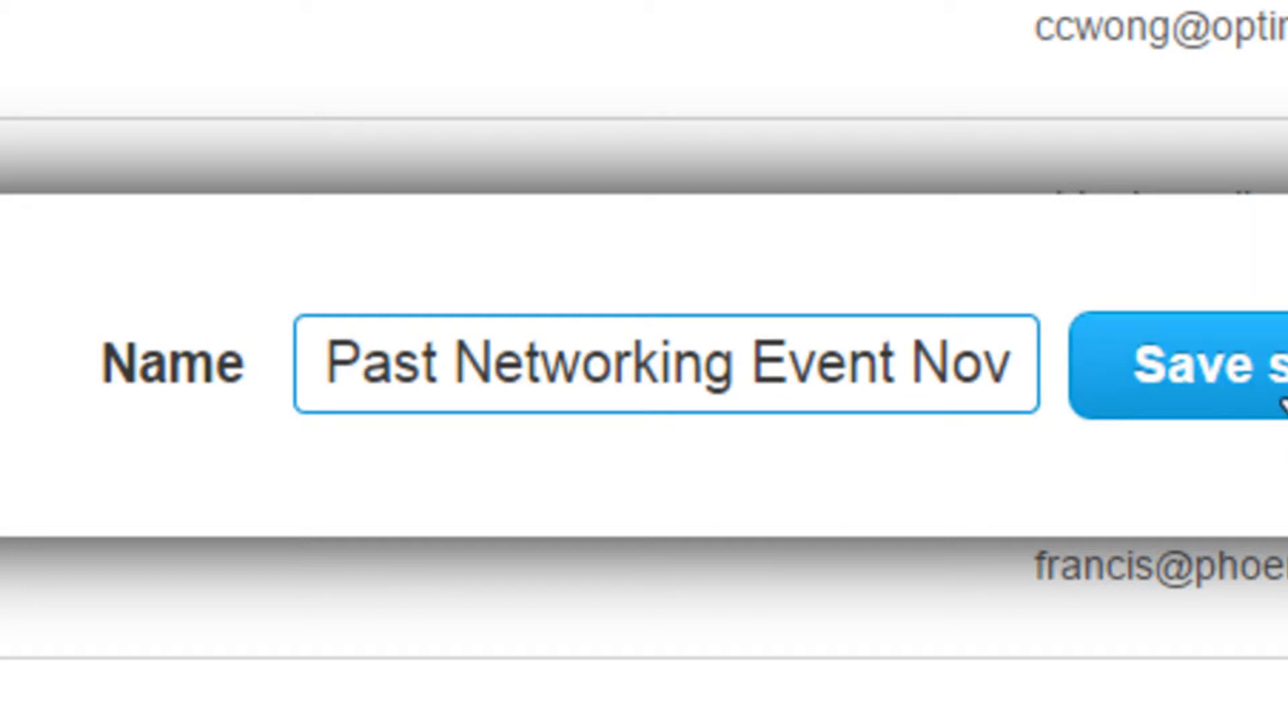
pyautogui.click(634, 170)
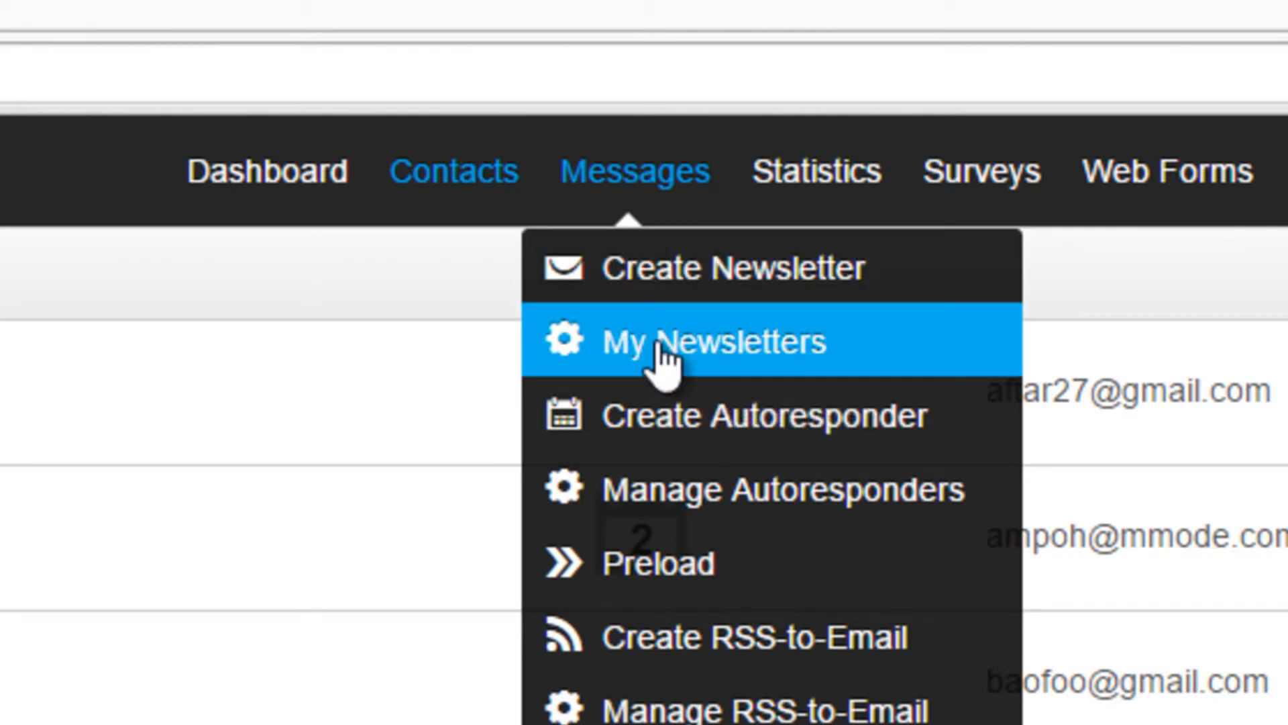
# From My Newsletters' Drafts list, open the 'Dare Follow Up' draft at its settings step
pyautogui.click(711, 341)
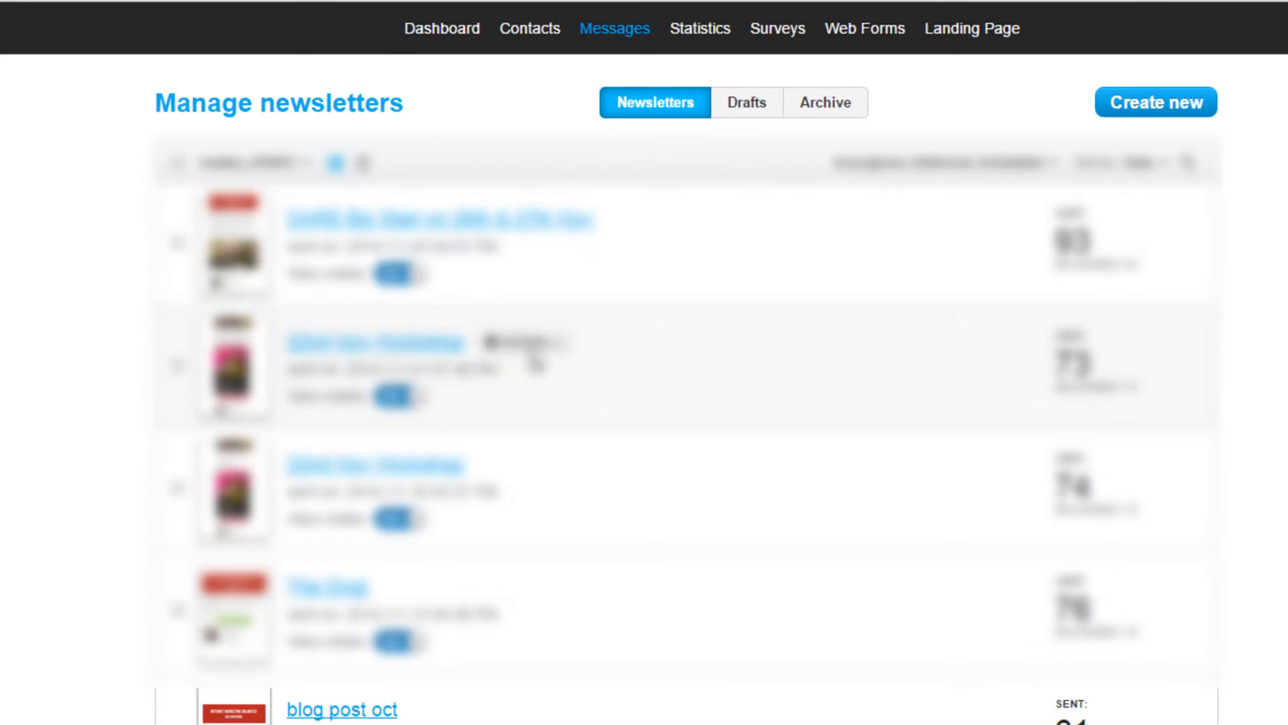
pyautogui.click(745, 102)
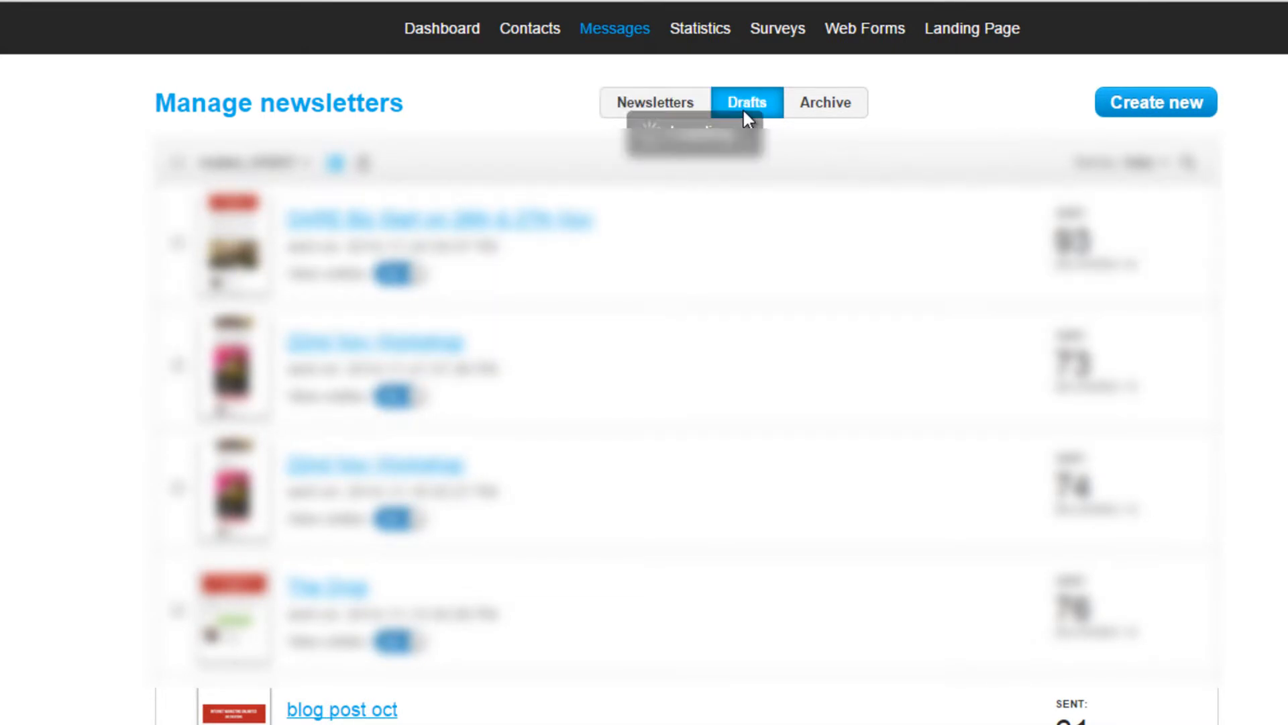
pyautogui.click(746, 102)
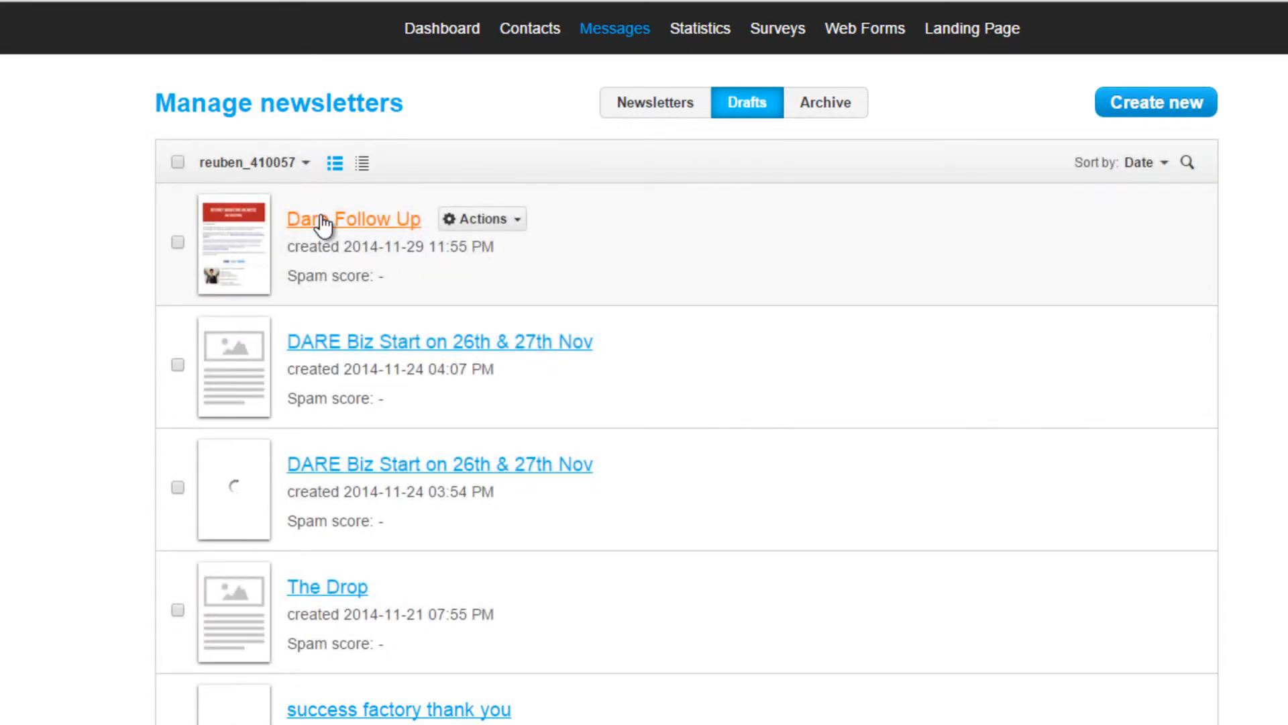
pyautogui.click(352, 219)
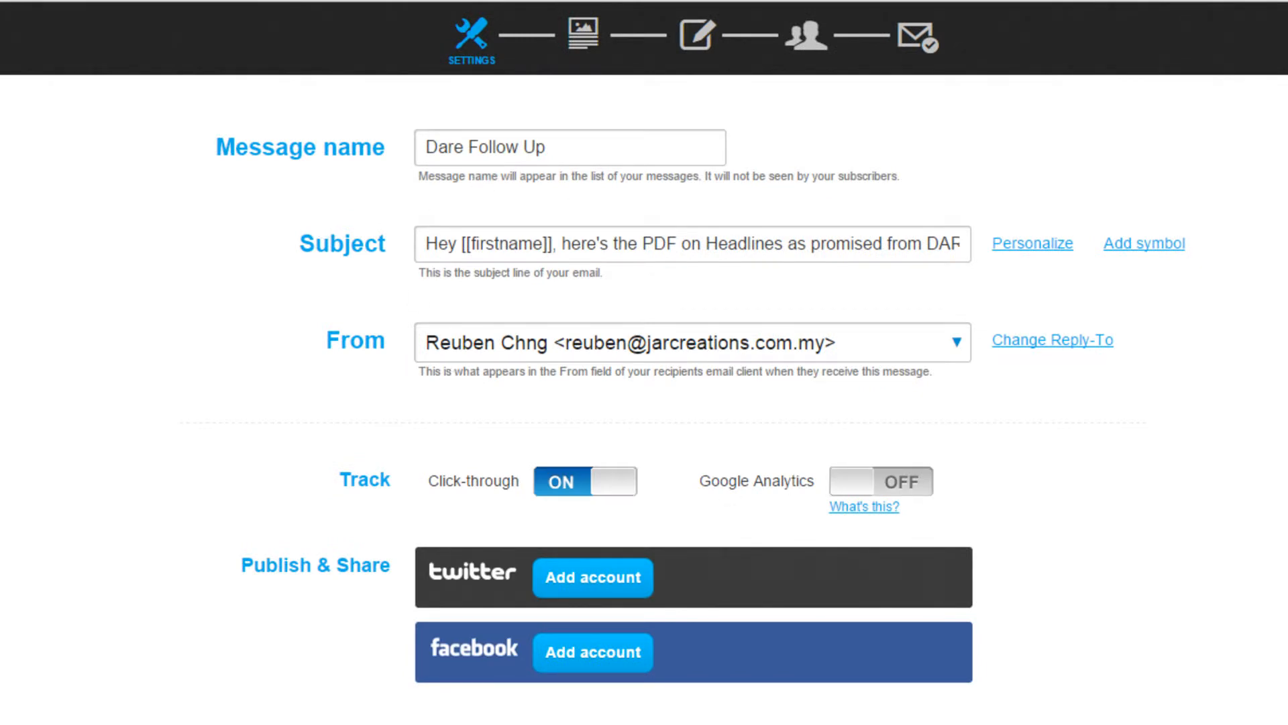
# Advance the Dare Follow Up draft to its Recipients step
pyautogui.click(695, 35)
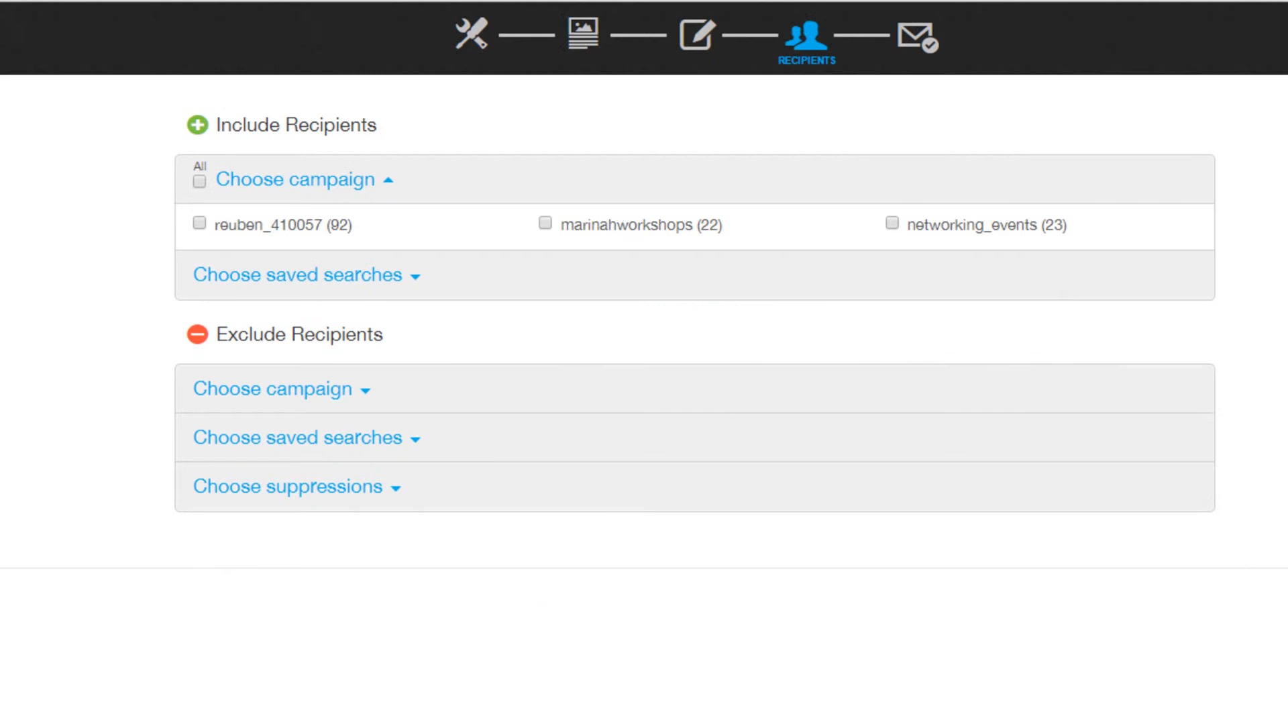
pyautogui.moveTo(422, 282)
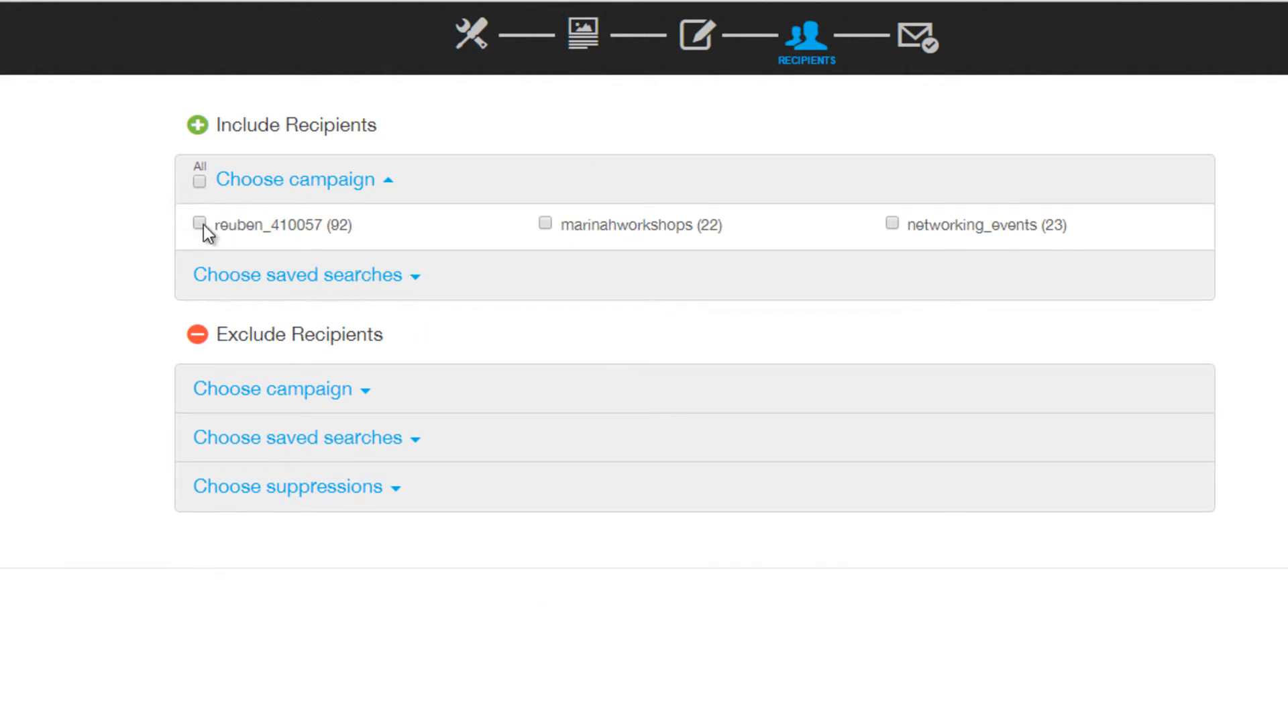
# Include only the Past Networking Event Nov saved search (20 subscribers), drop campaign reuben_410057, and continue to the summary
pyautogui.click(199, 221)
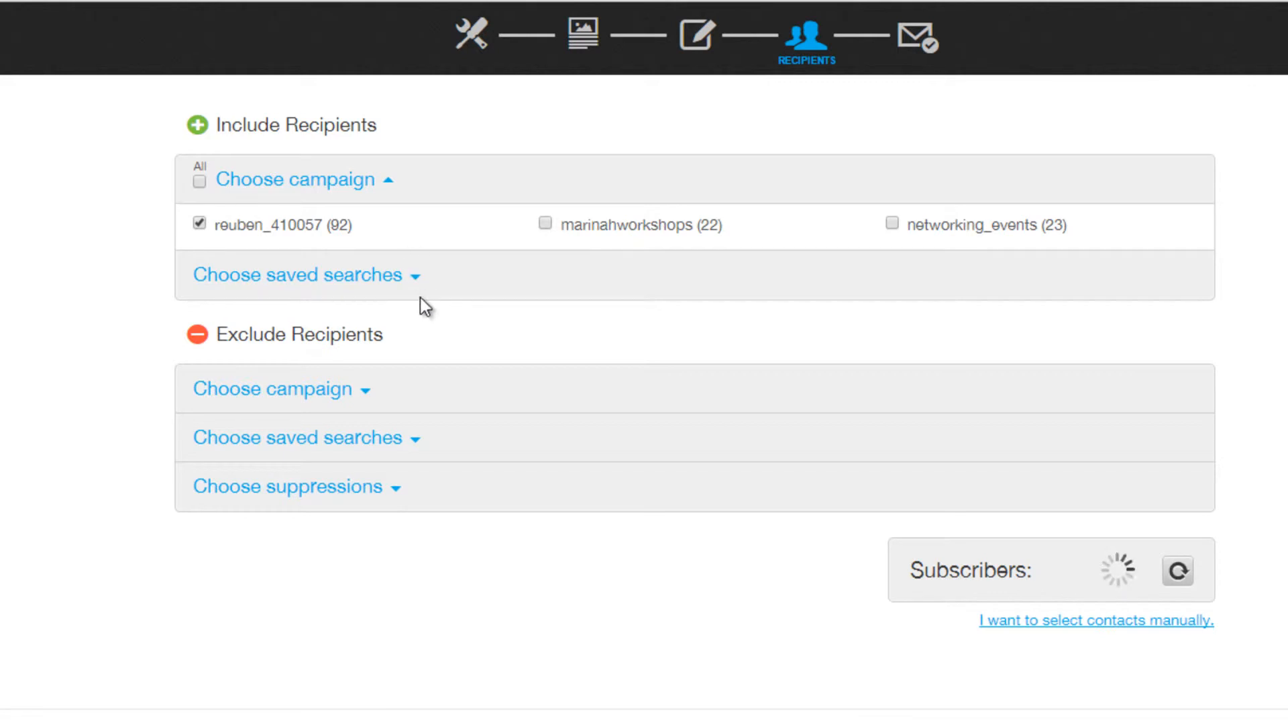
pyautogui.click(295, 274)
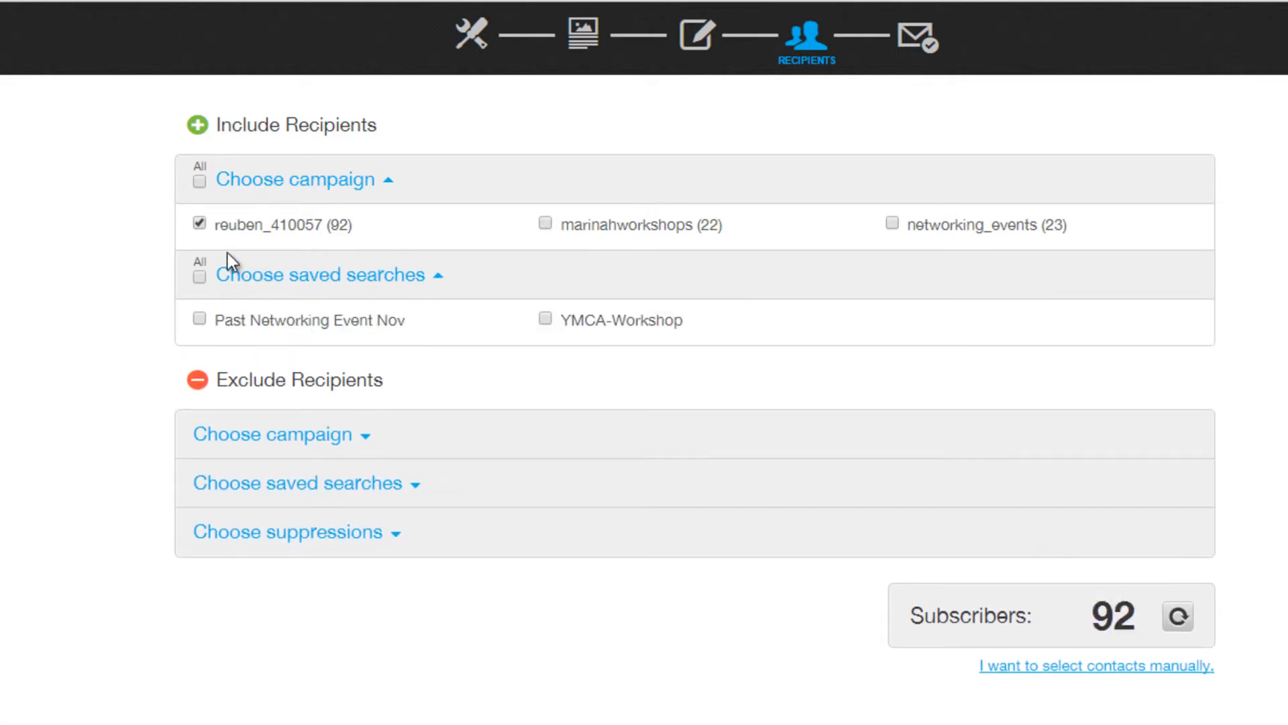
pyautogui.click(199, 222)
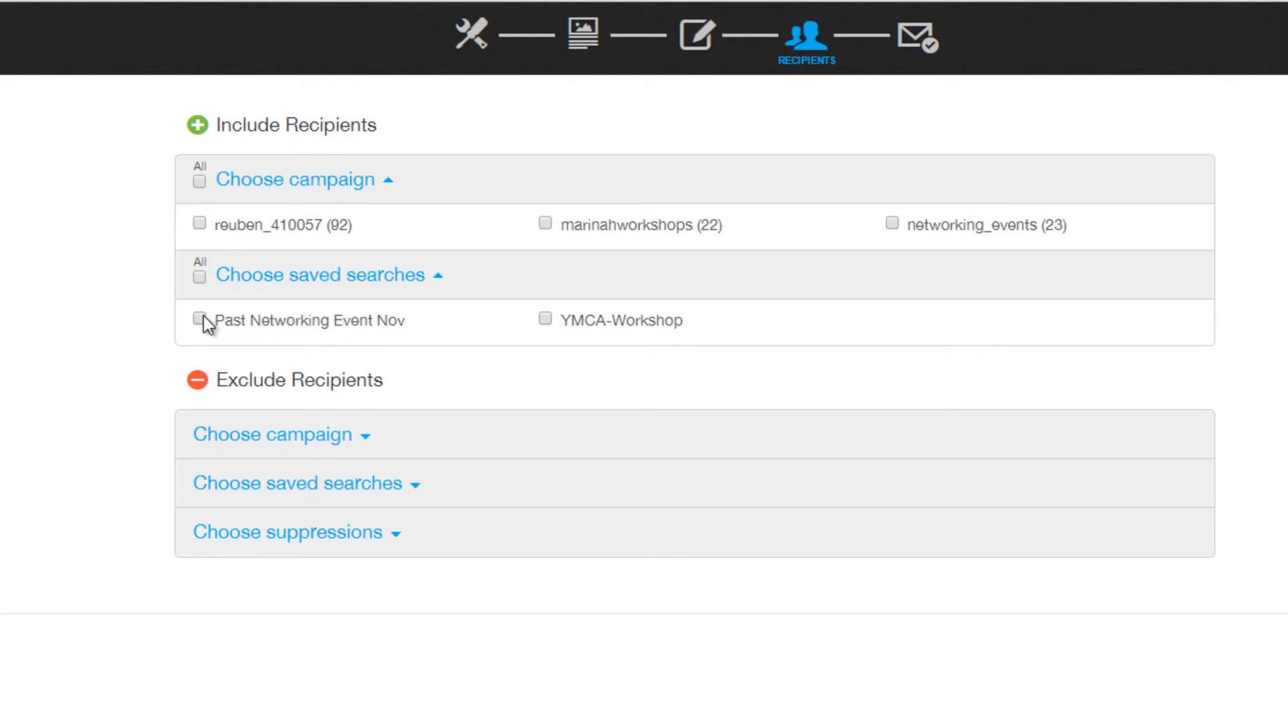
pyautogui.click(200, 319)
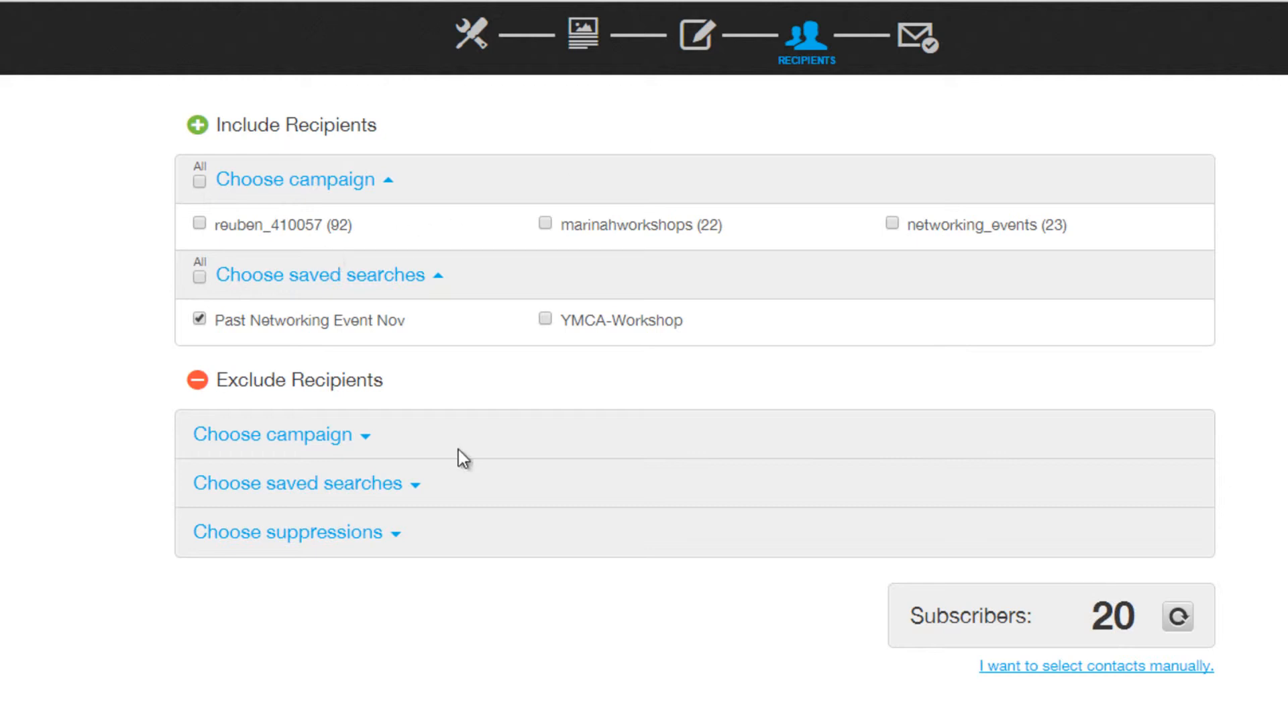
pyautogui.moveTo(333, 278)
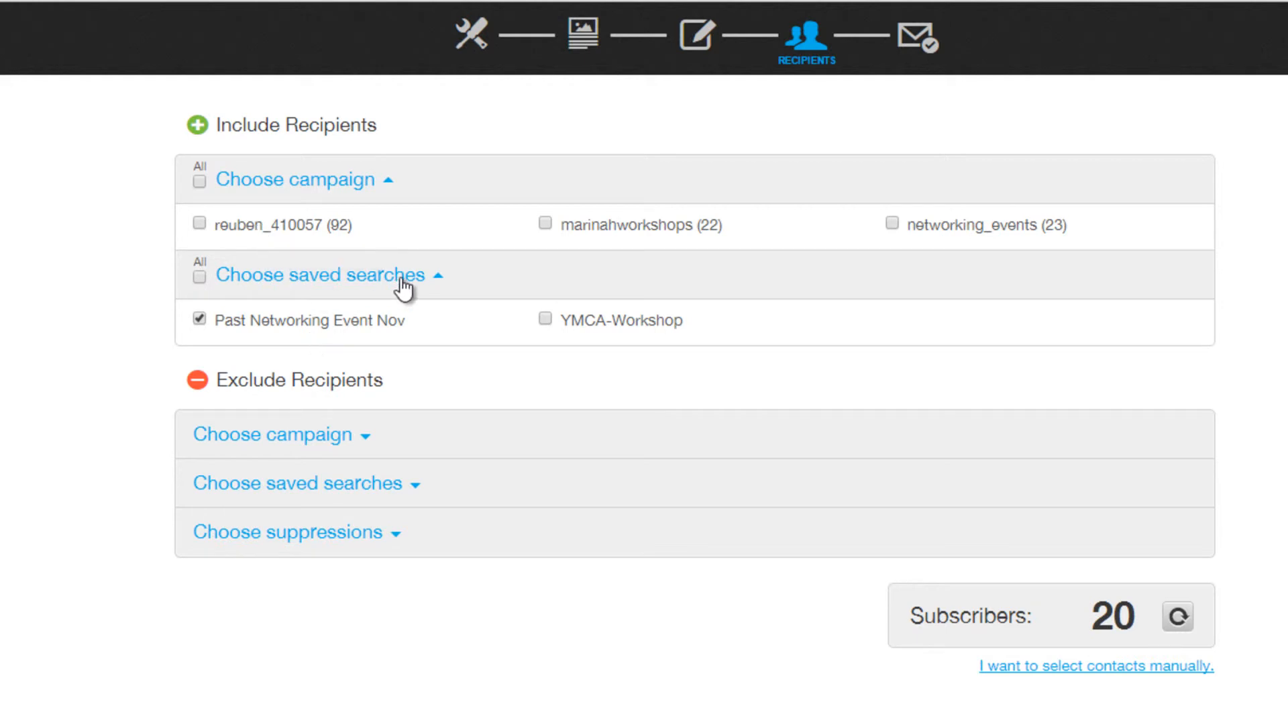
pyautogui.moveTo(969, 646)
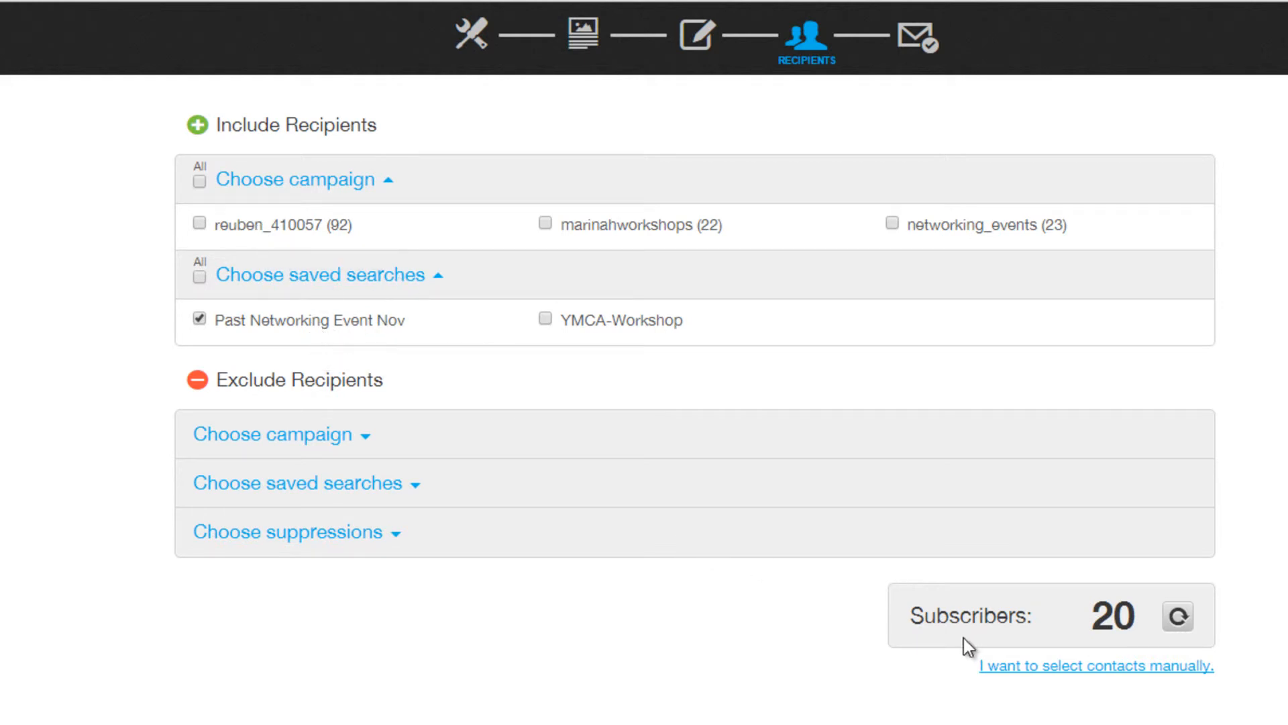
pyautogui.moveTo(969, 647)
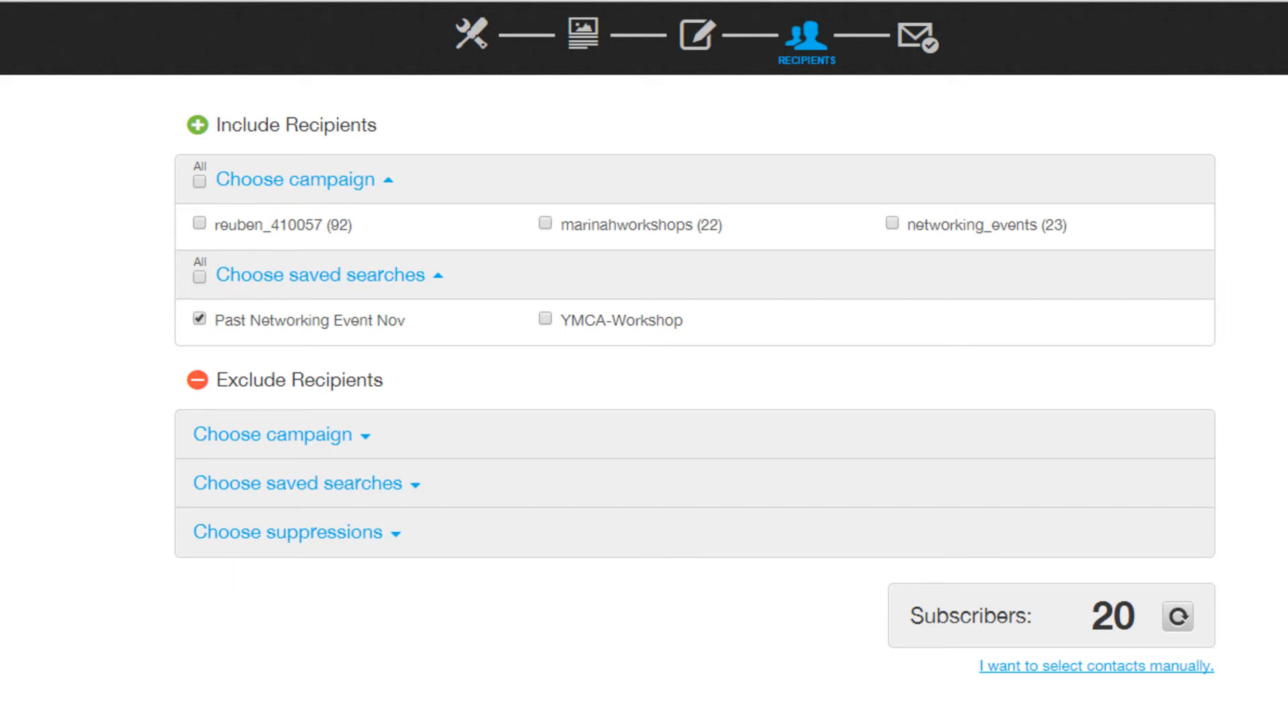
pyautogui.click(1177, 616)
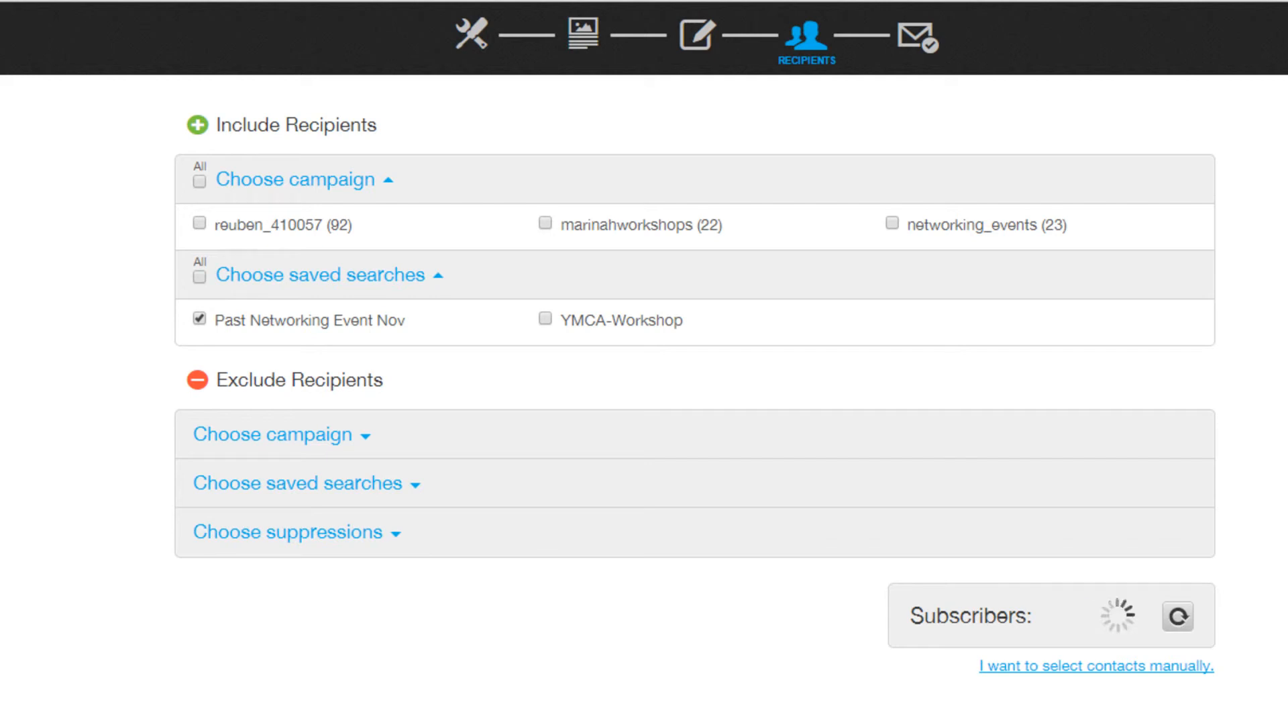
pyautogui.click(917, 35)
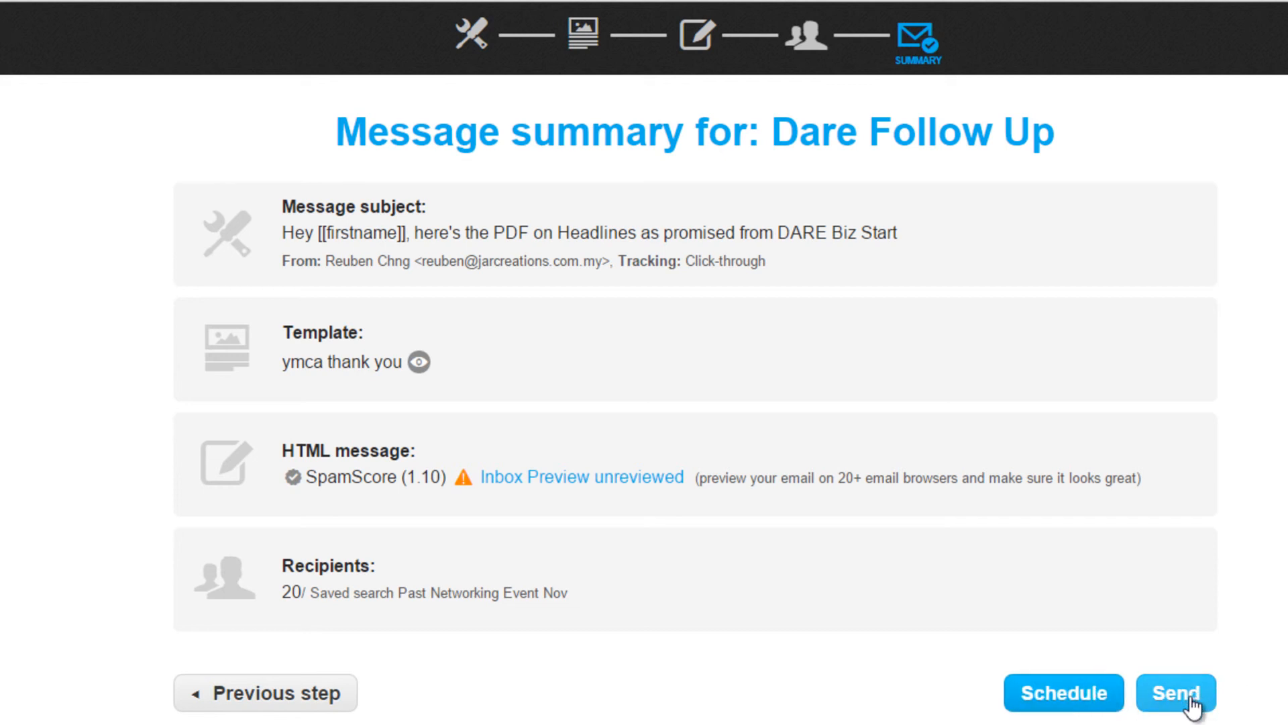
pyautogui.moveTo(468, 242)
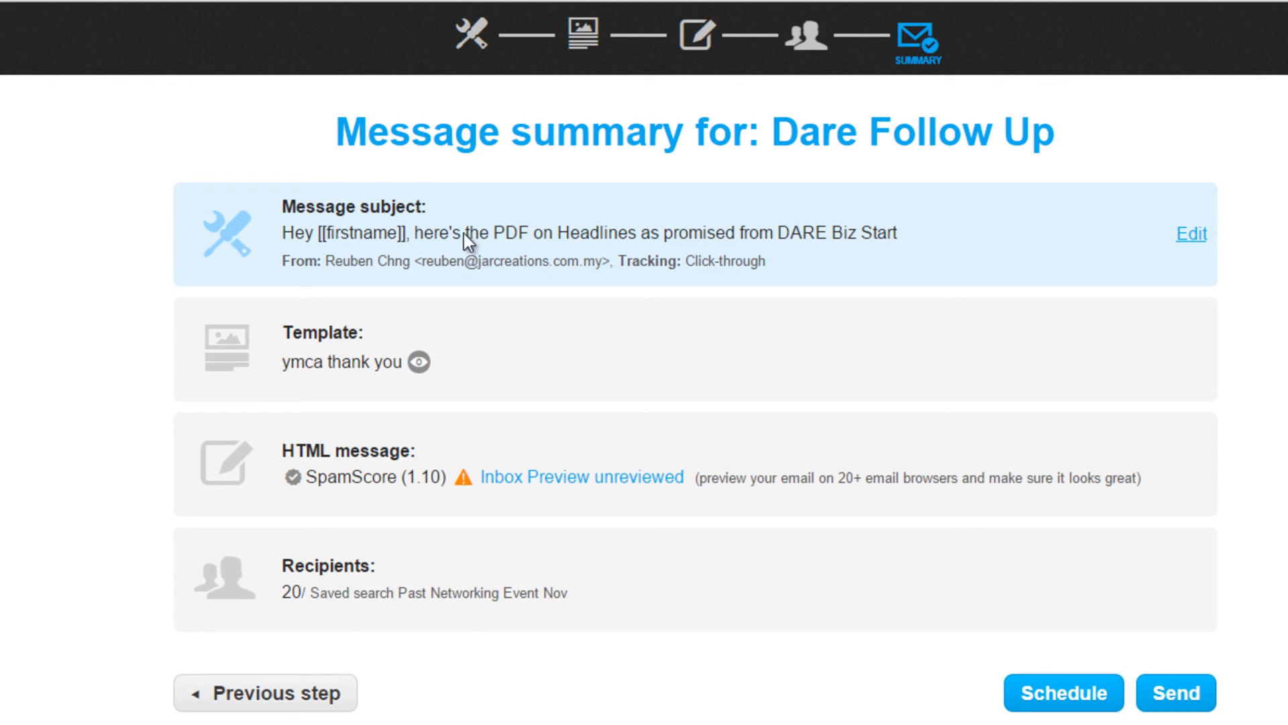
# Send the Dare Follow Up newsletter to its 20 saved-search recipients
pyautogui.click(1176, 693)
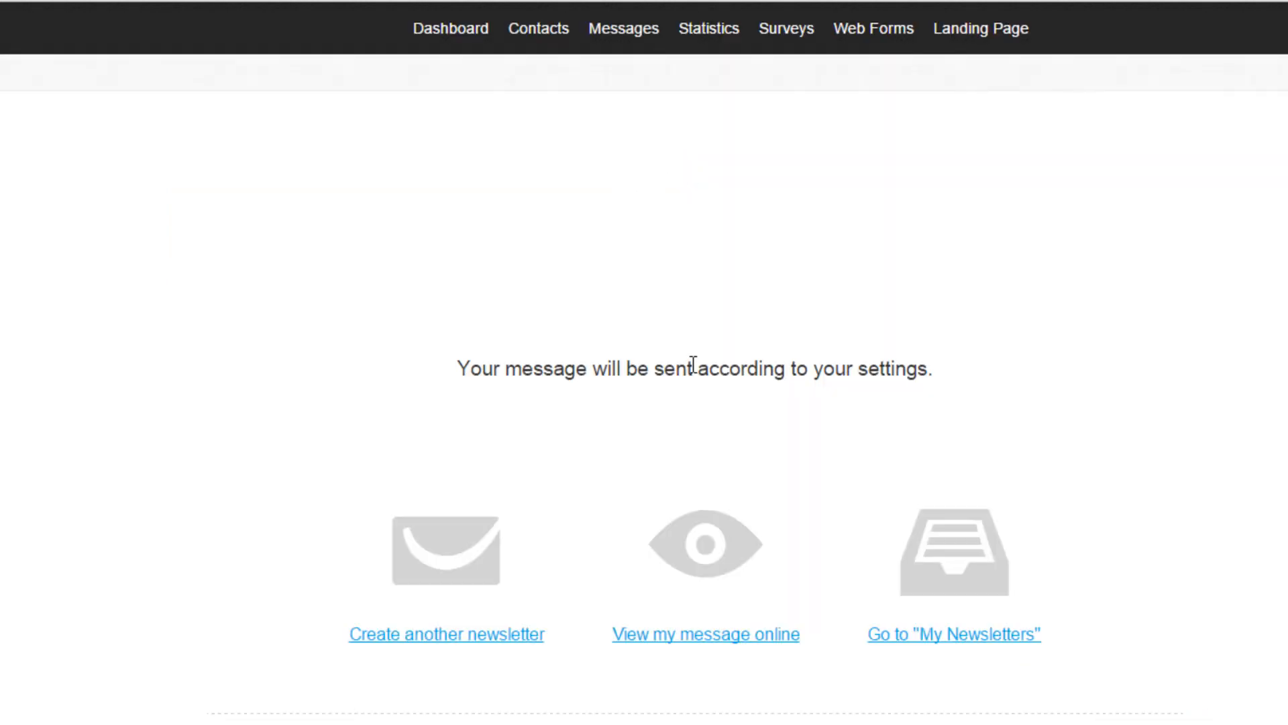